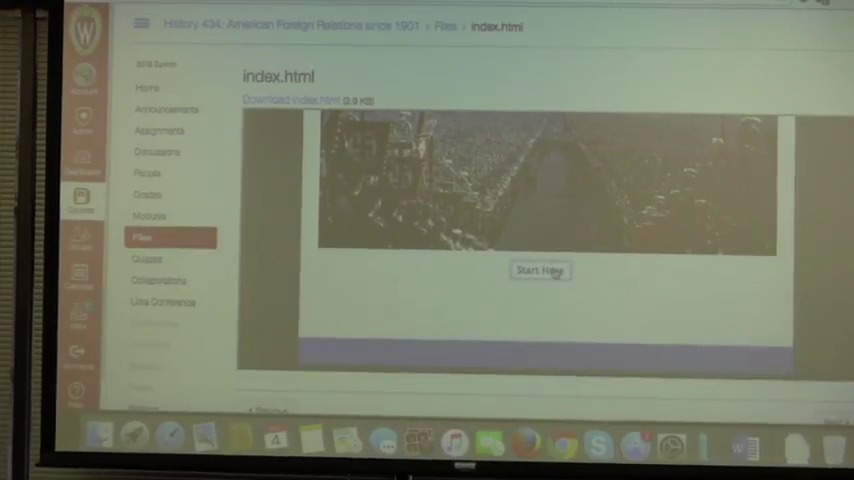
Start the embedded index.html book preview, then view the course Modules list.
left_click(540, 271)
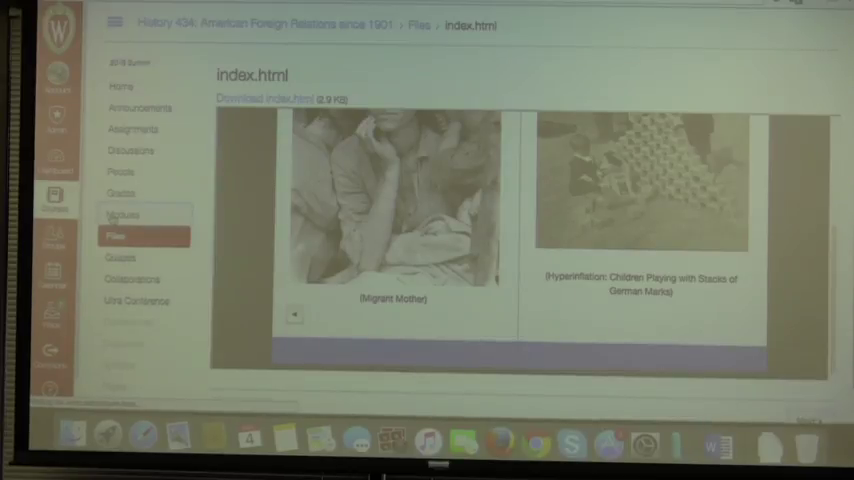
left_click(122, 214)
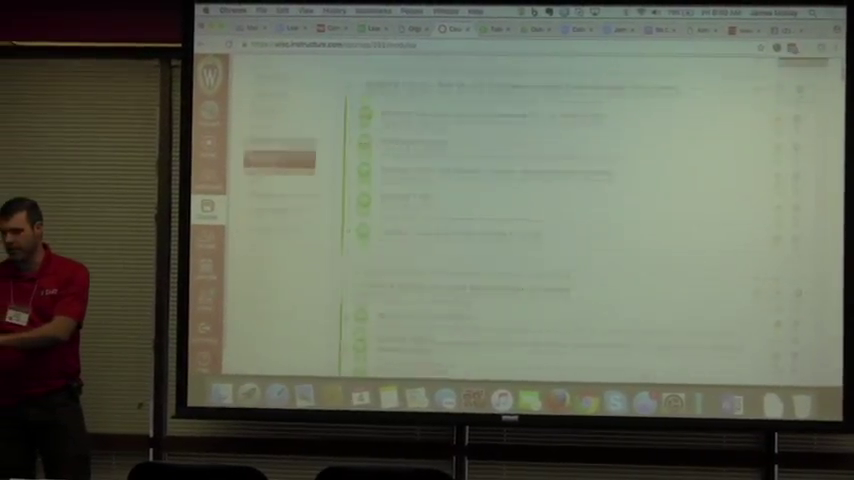
Scroll through the Isolationism and Empire book's published chapters in Pressbooks.
scroll("down", 3)
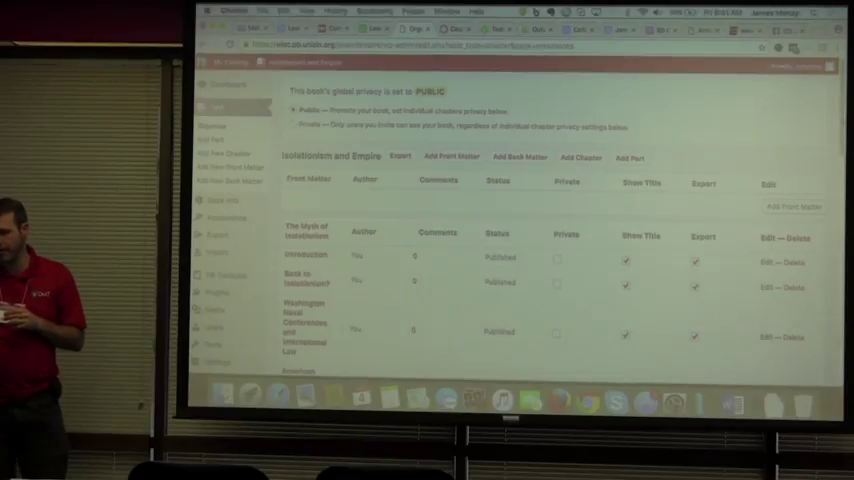
Scroll the Isolationism and Empire chapter table down to review its chapters.
scroll("down", 3)
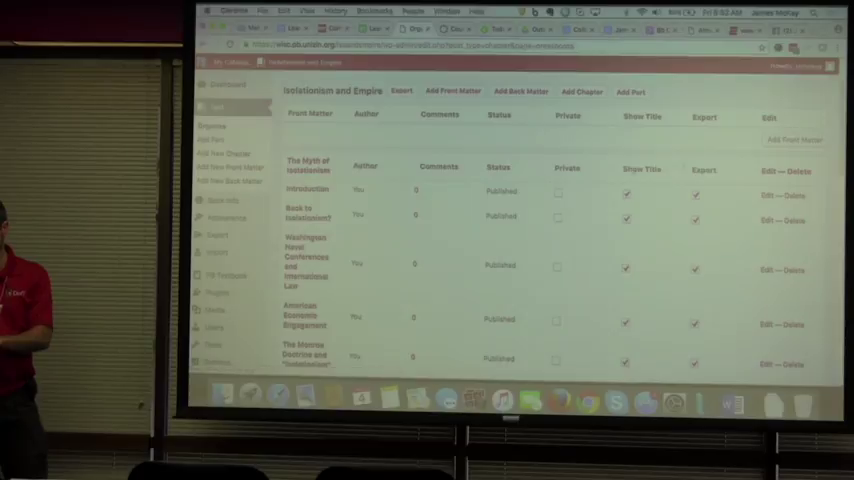
scroll("down", 3)
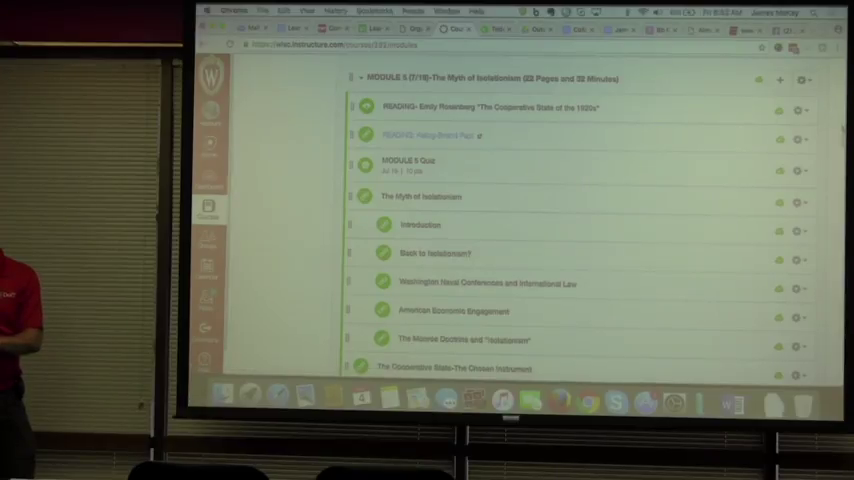
Scroll the Modules list down to The Myth of Isolationism under Module 5.
scroll("down", 3)
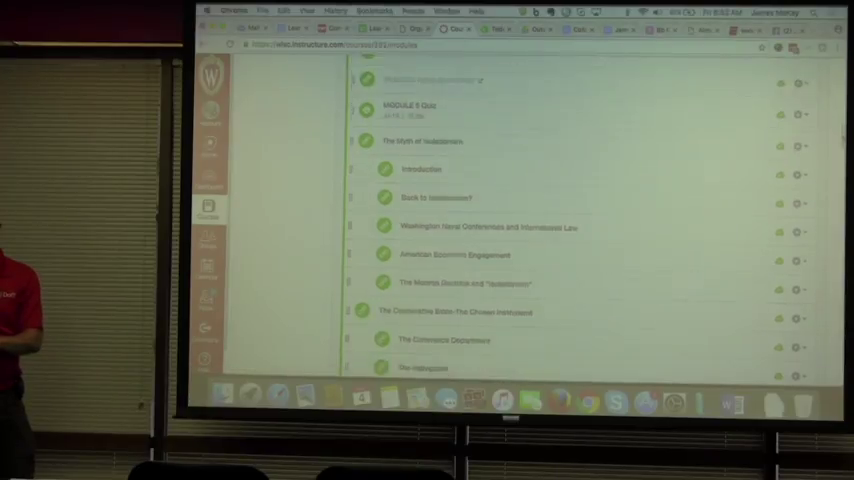
scroll("down", 3)
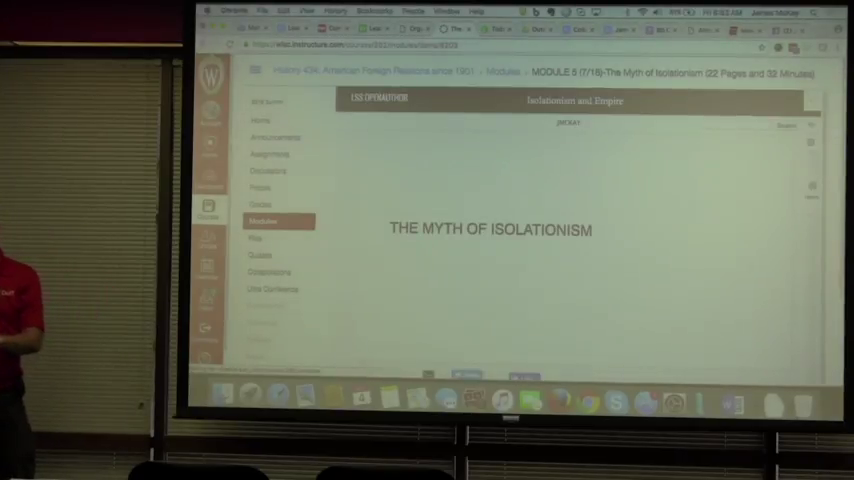
Scroll the module page down to the Washington Naval Conference photo and provisions.
scroll("down", 3)
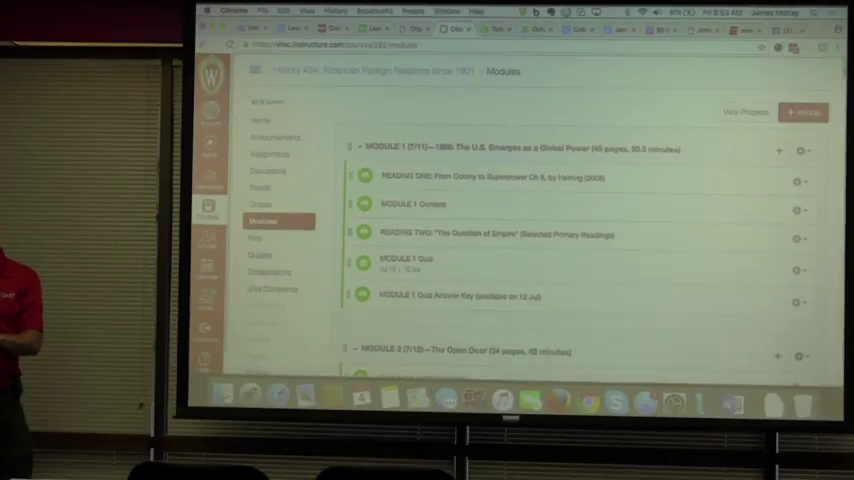
scroll("down", 3)
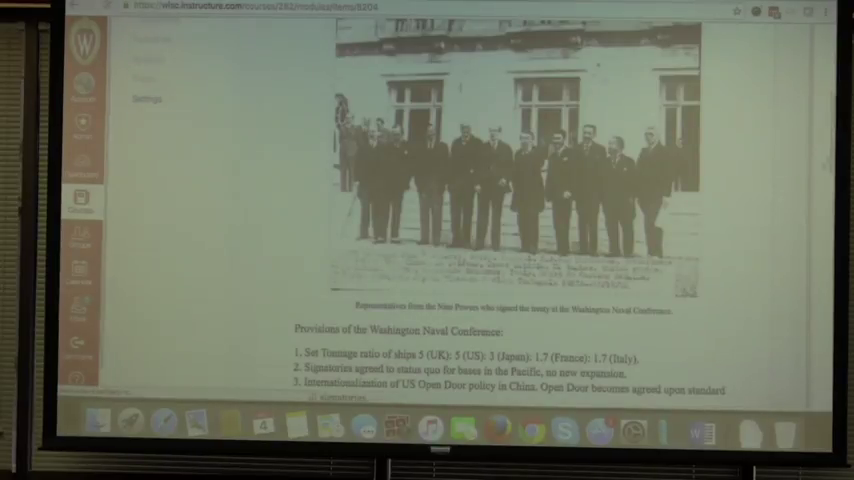
scroll("down", 3)
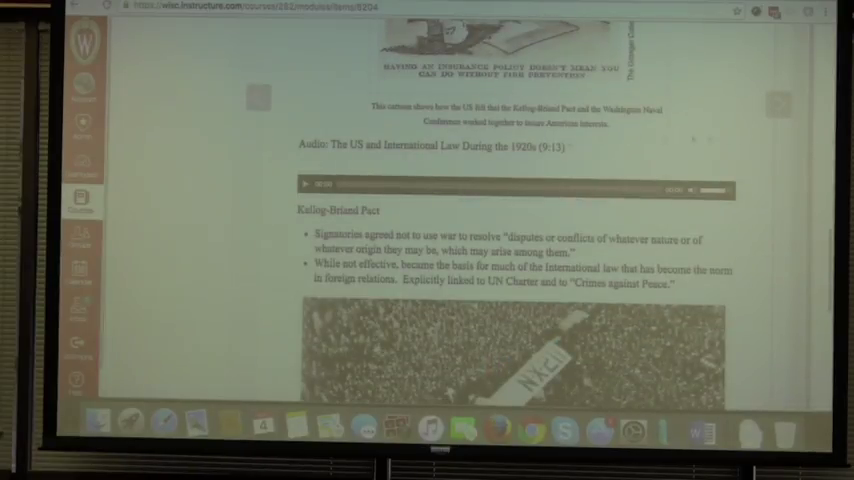
scroll("down", 3)
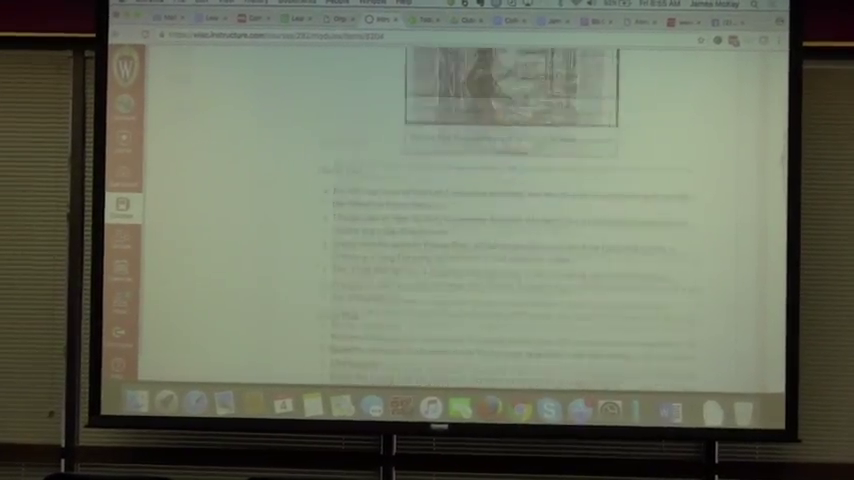
Open the course Discussions page listing pinned Logistics and Peer Assessment threads.
scroll("down", 3)
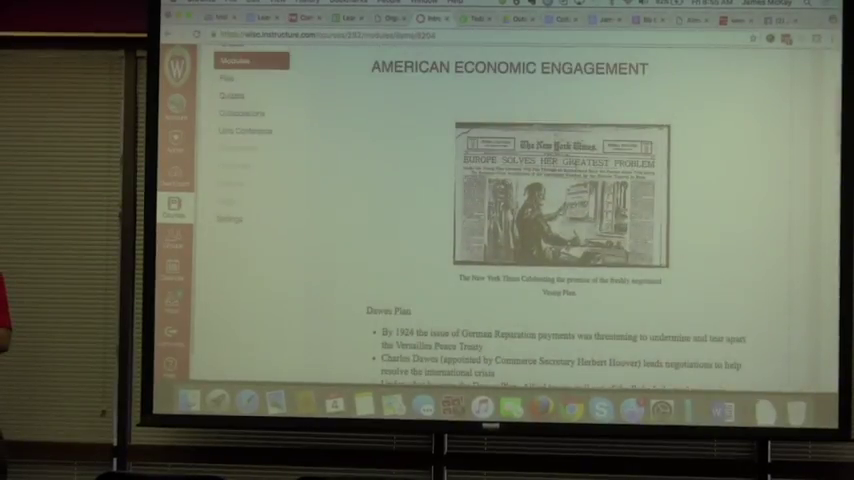
scroll("down", 3)
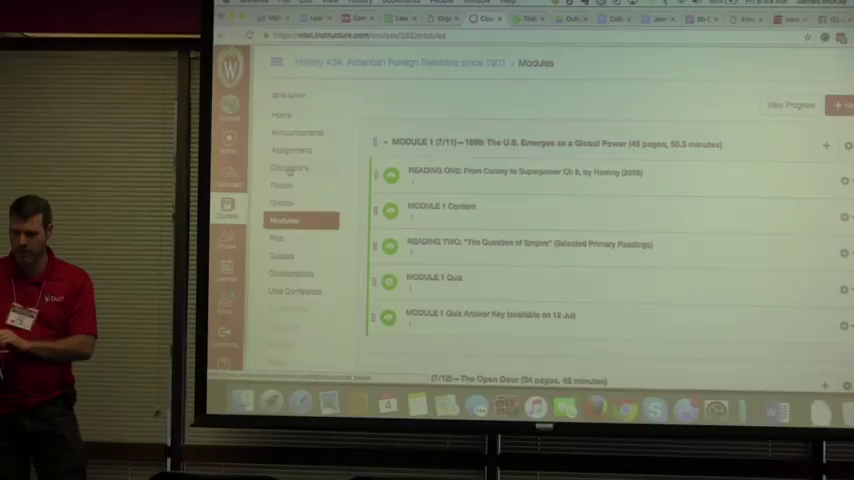
left_click(290, 167)
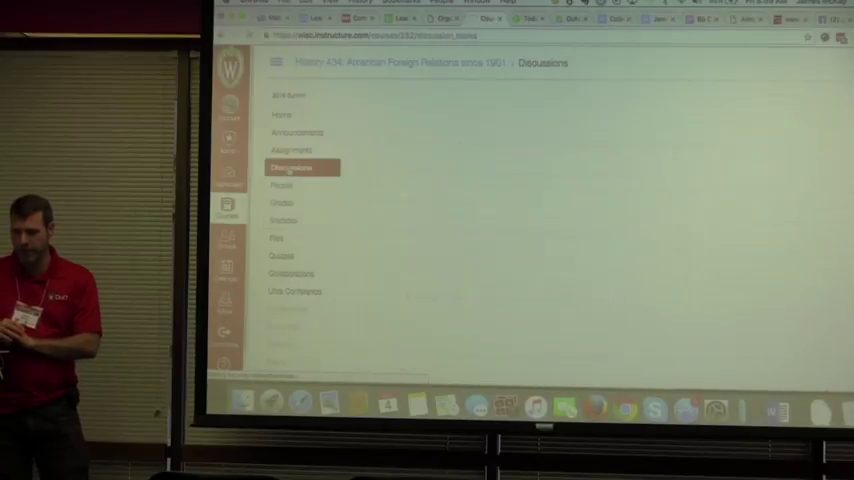
left_click(290, 167)
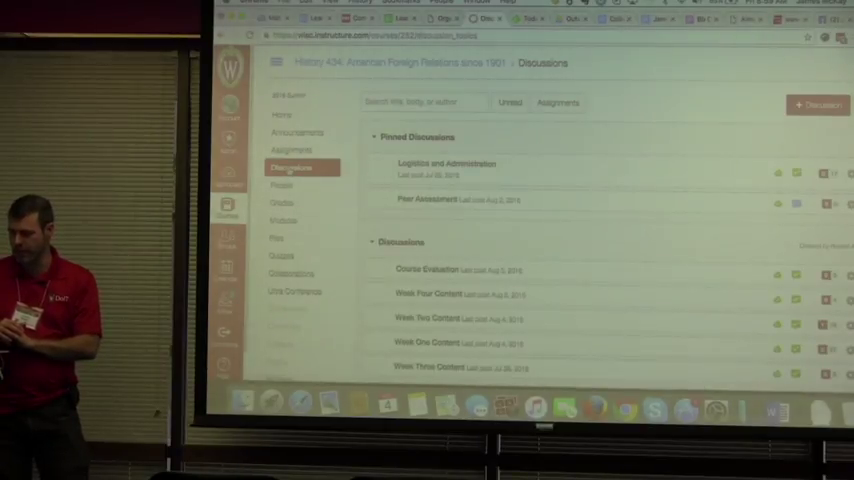